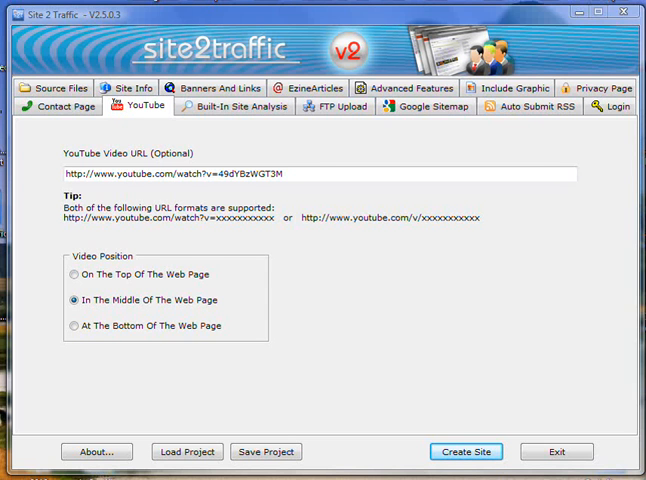
mouse_move(344, 208)
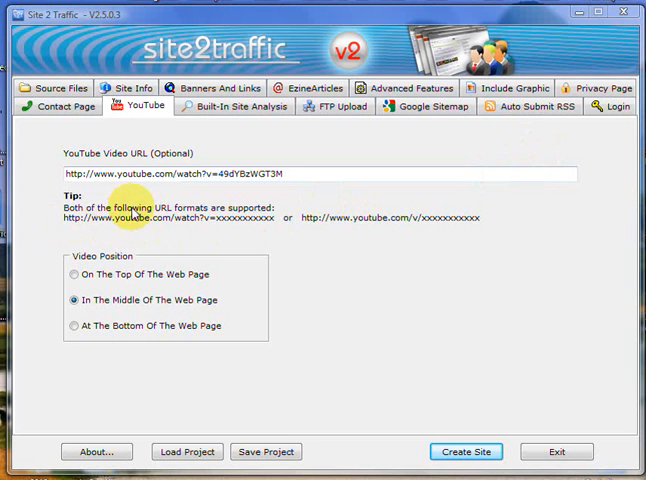
mouse_move(399, 227)
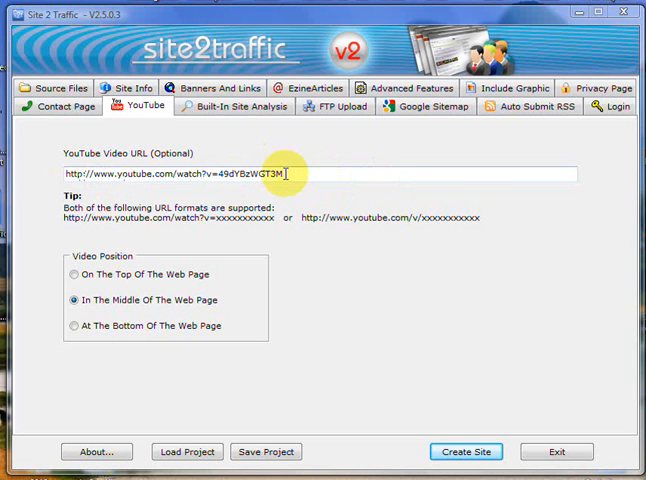
mouse_move(290, 233)
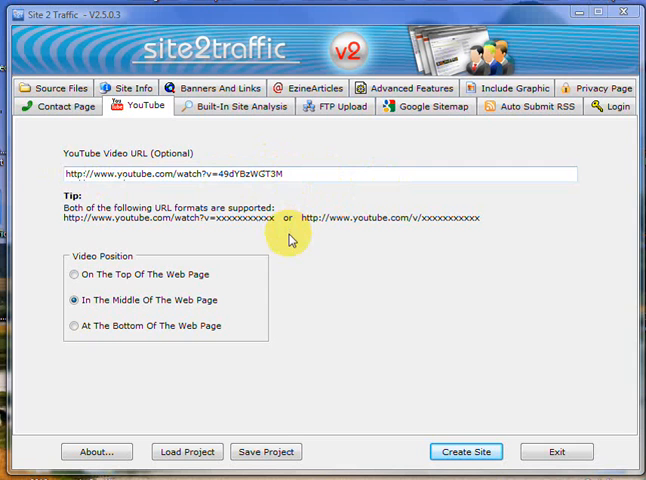
mouse_move(277, 239)
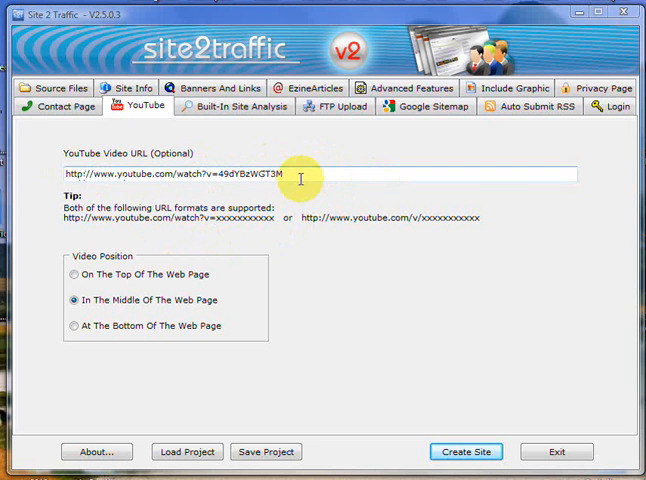
mouse_move(207, 227)
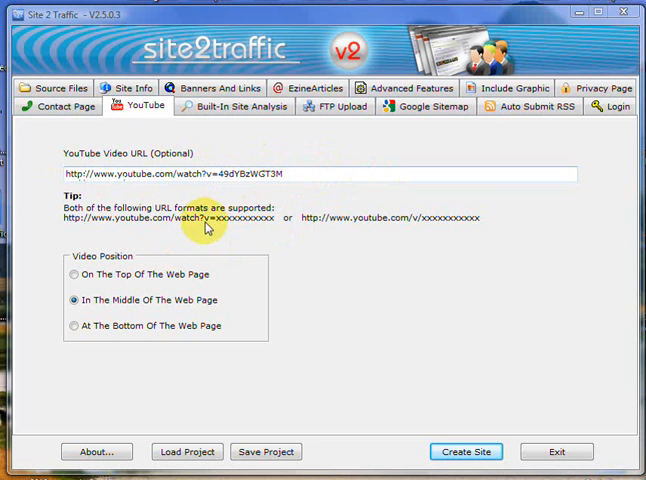
mouse_move(340, 238)
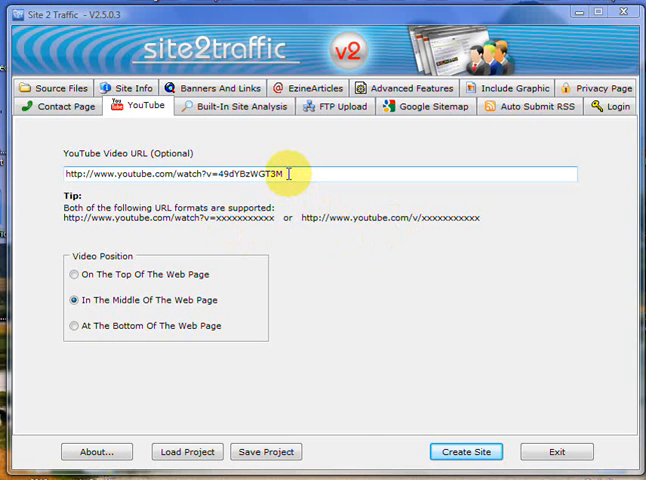
mouse_move(196, 197)
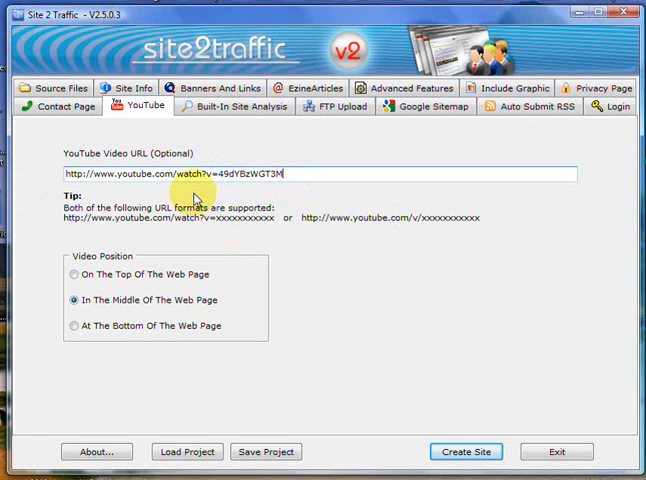
click(74, 326)
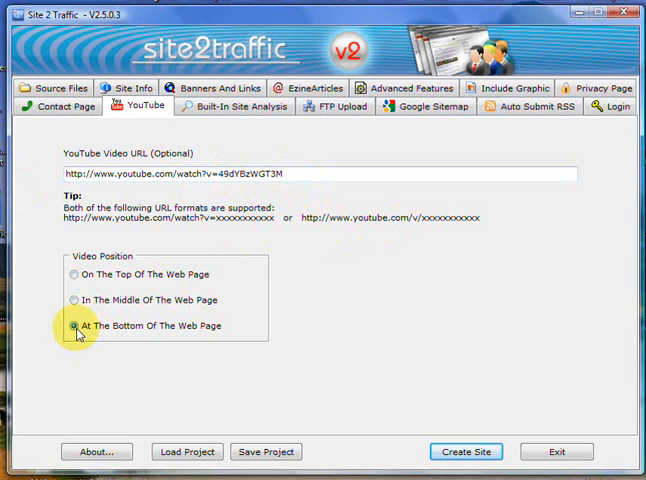
click(73, 274)
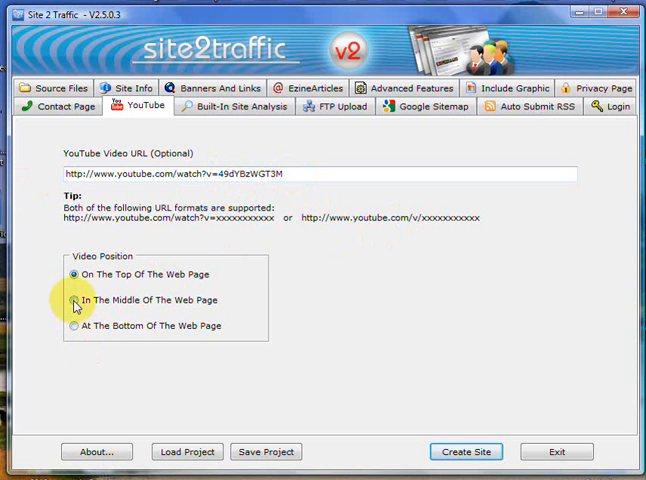
click(72, 300)
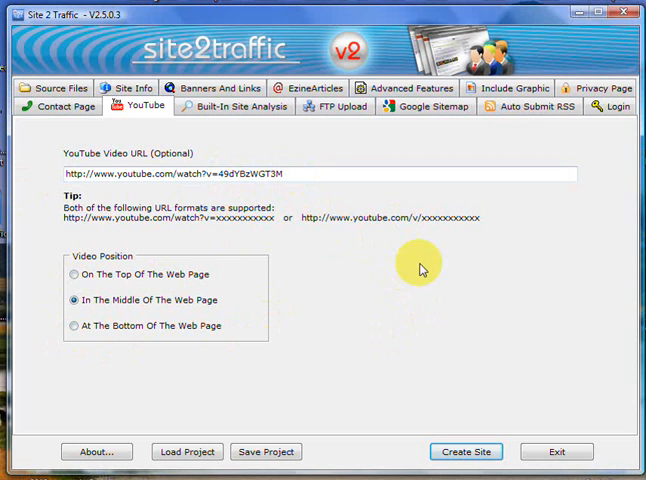
mouse_move(337, 327)
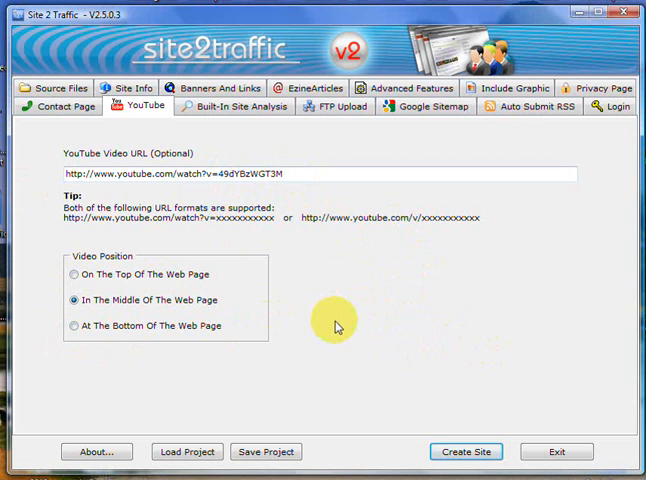